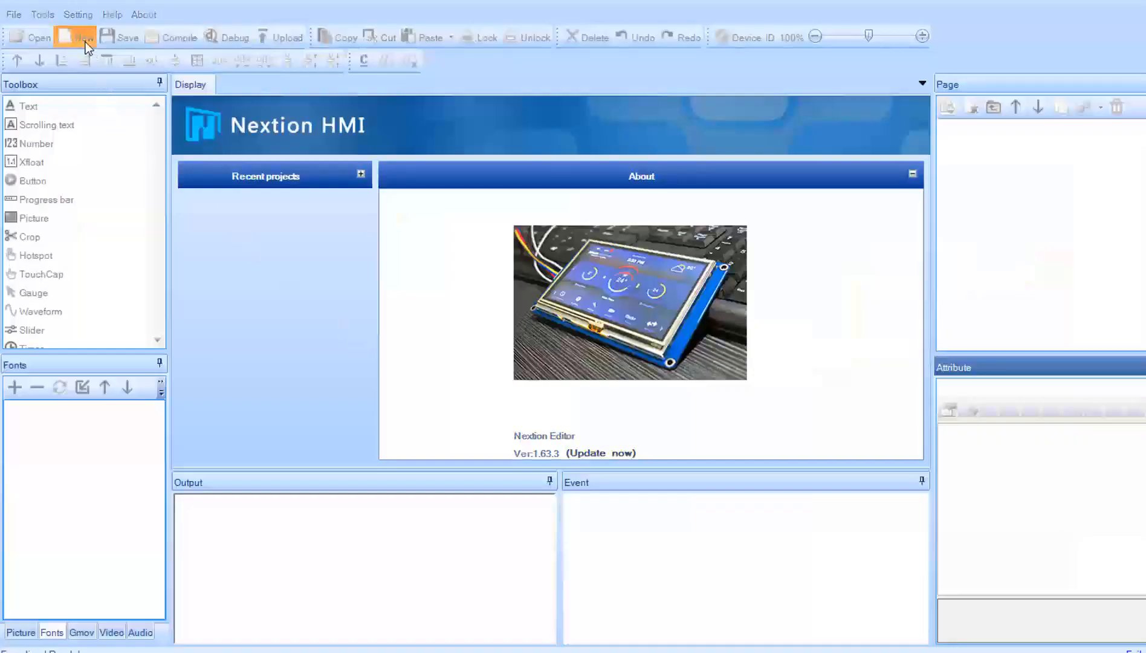
# Step: Create a new Nextion project and save it as LEDPWM
pyautogui.click(74, 37)
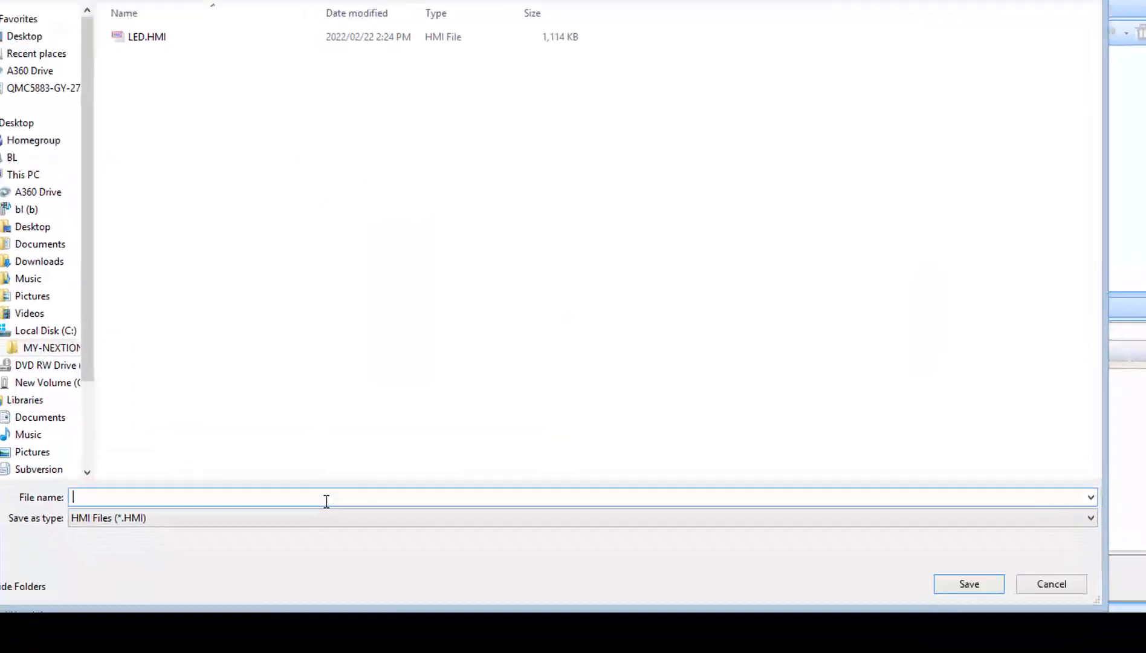
pyautogui.write('LEDPWM')
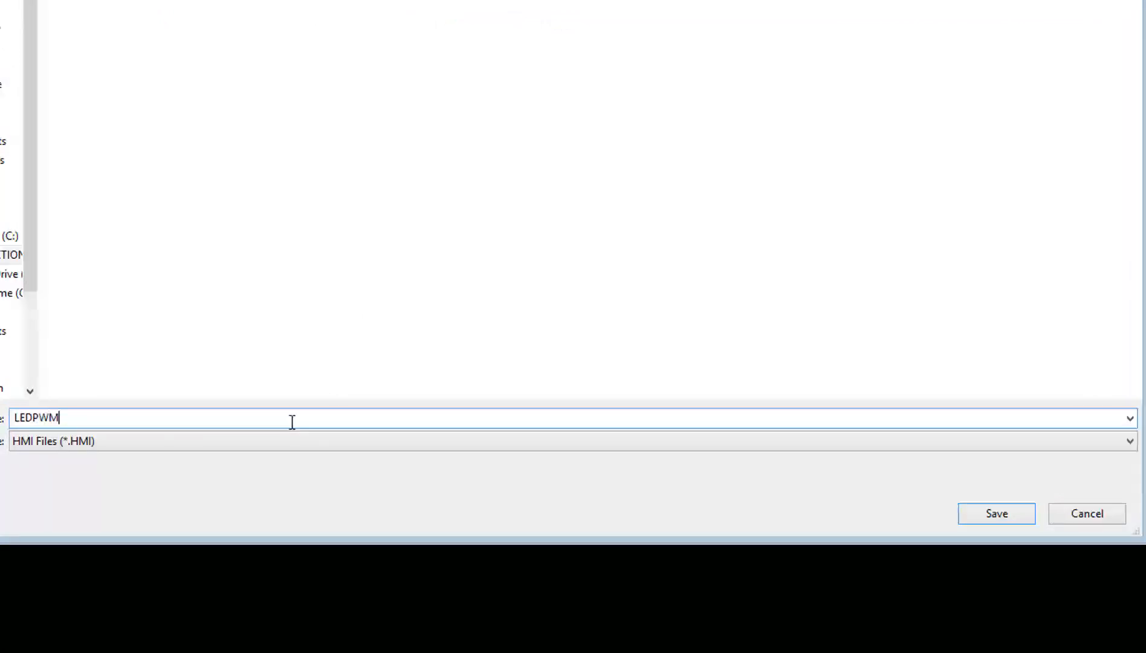
pyautogui.click(996, 513)
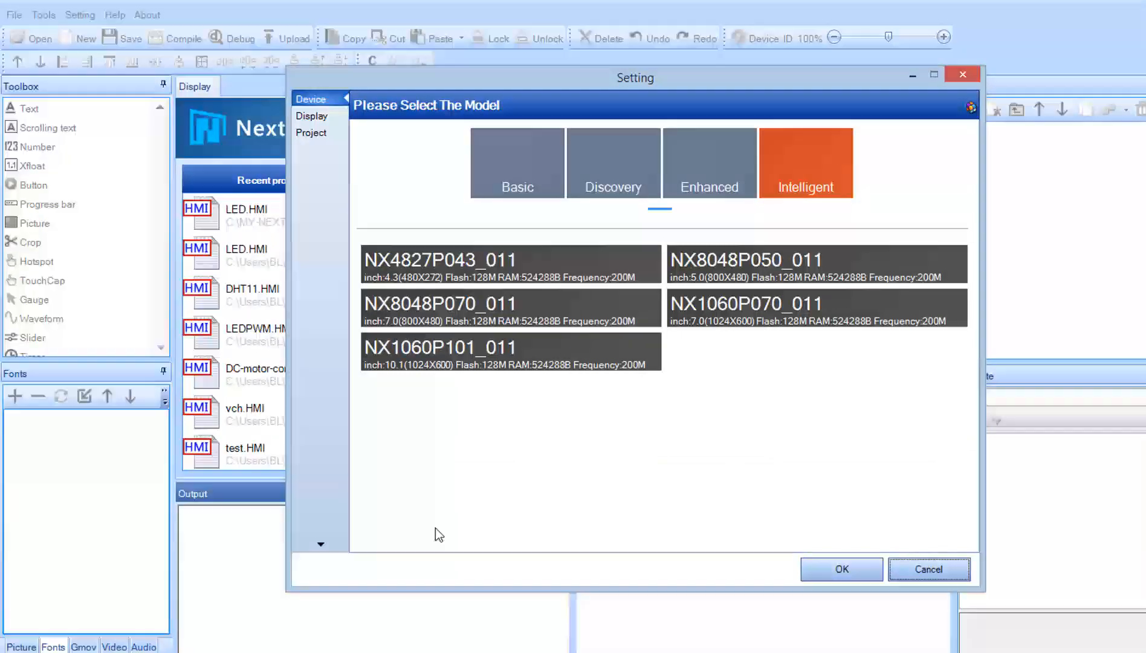
# Step: Choose the Basic NX3224T028_011 display with 90° horizontal orientation
pyautogui.click(709, 162)
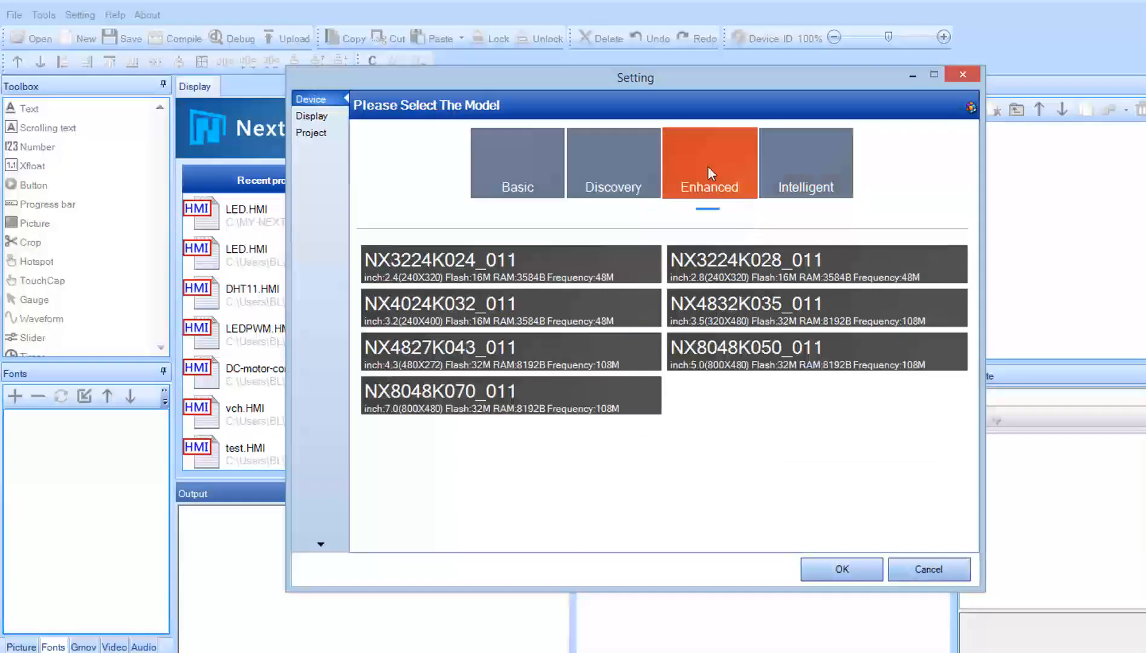
pyautogui.click(517, 162)
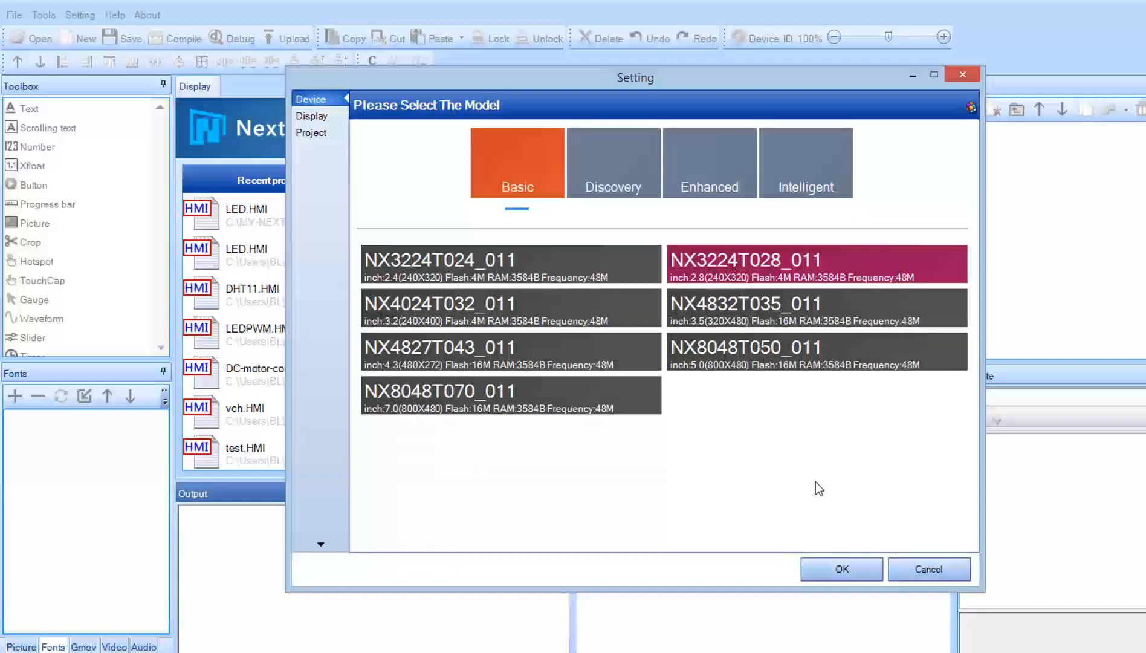
pyautogui.click(841, 569)
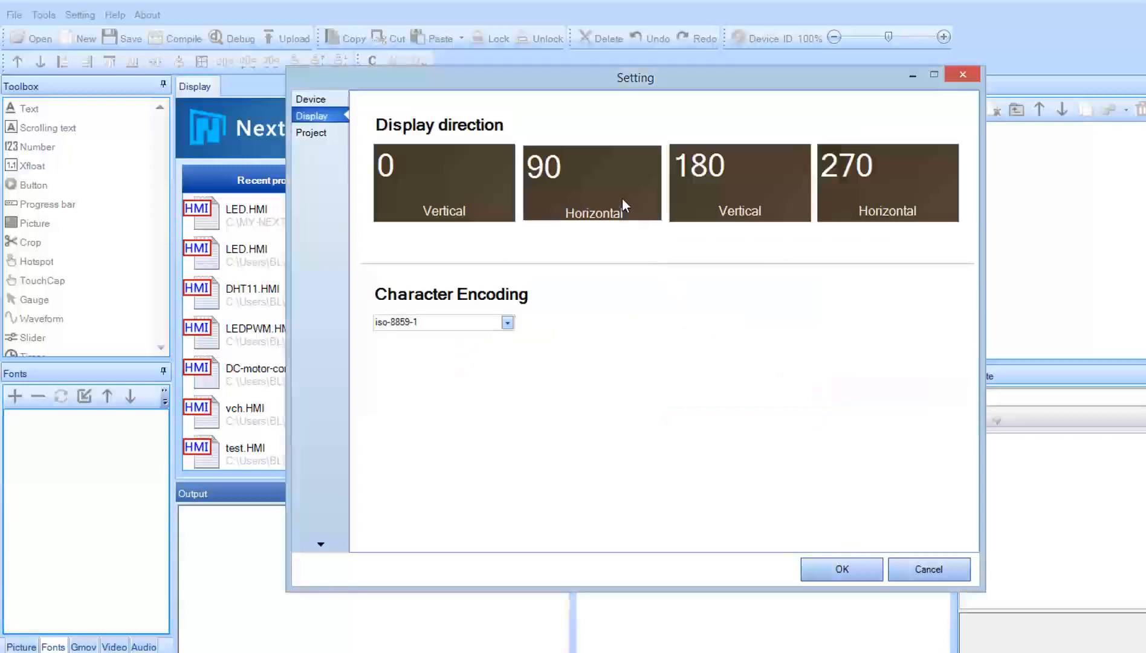
pyautogui.click(592, 182)
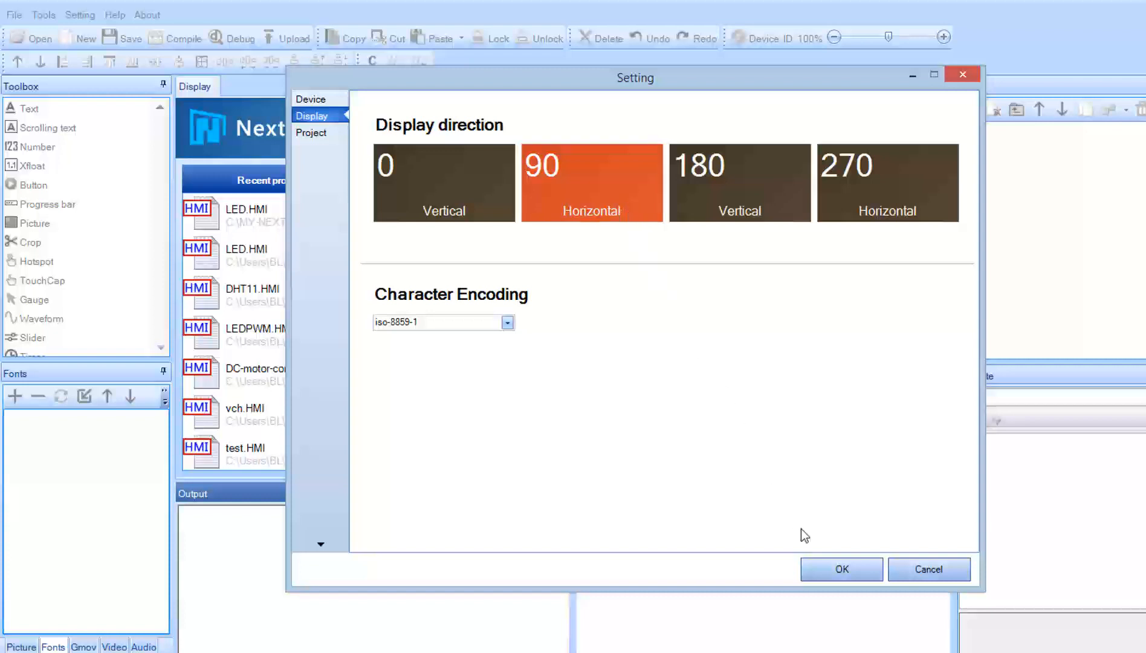
pyautogui.click(841, 569)
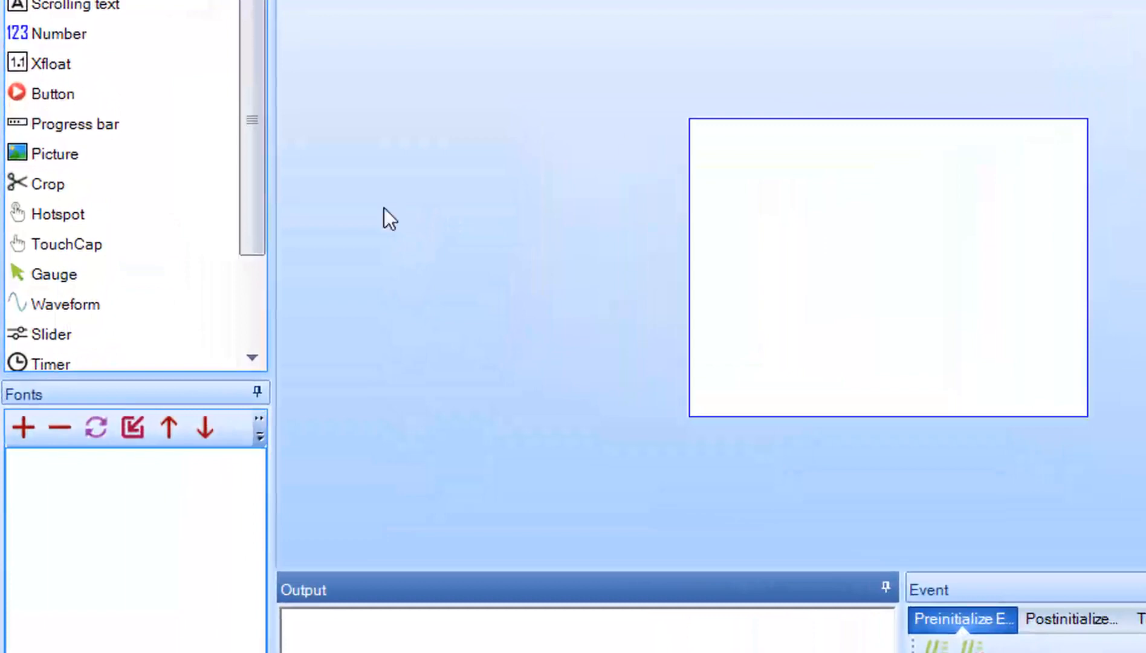
# Step: Add a widened slider h0 that sends its component ID on touch press
pyautogui.click(52, 334)
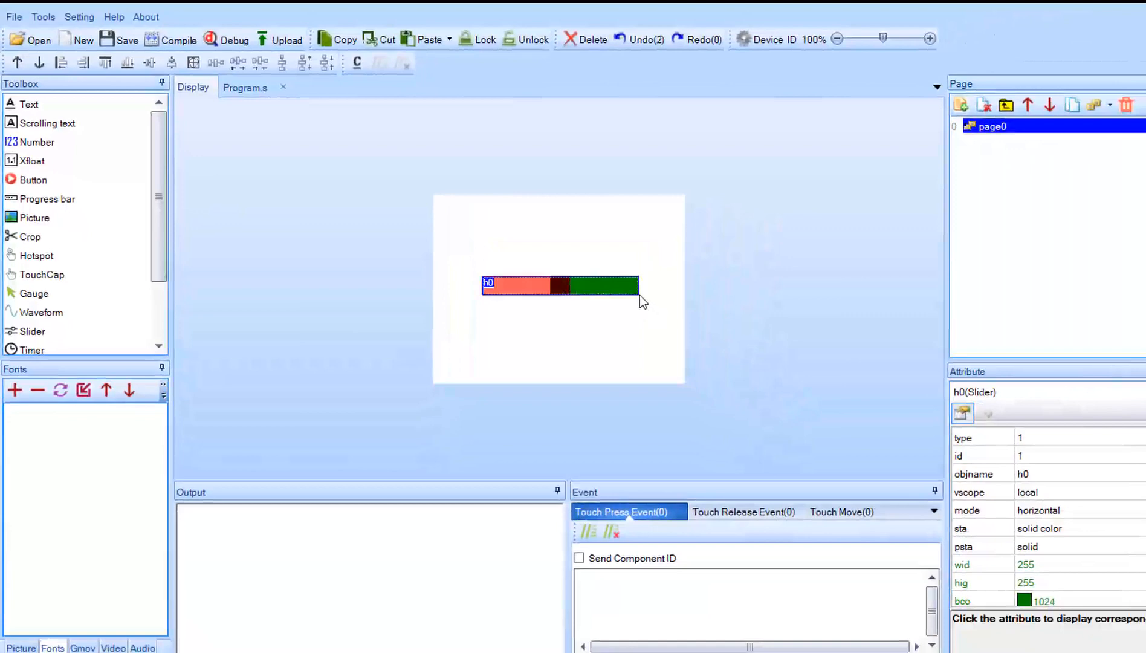
pyautogui.moveTo(639, 286); pyautogui.dragTo(661, 307)
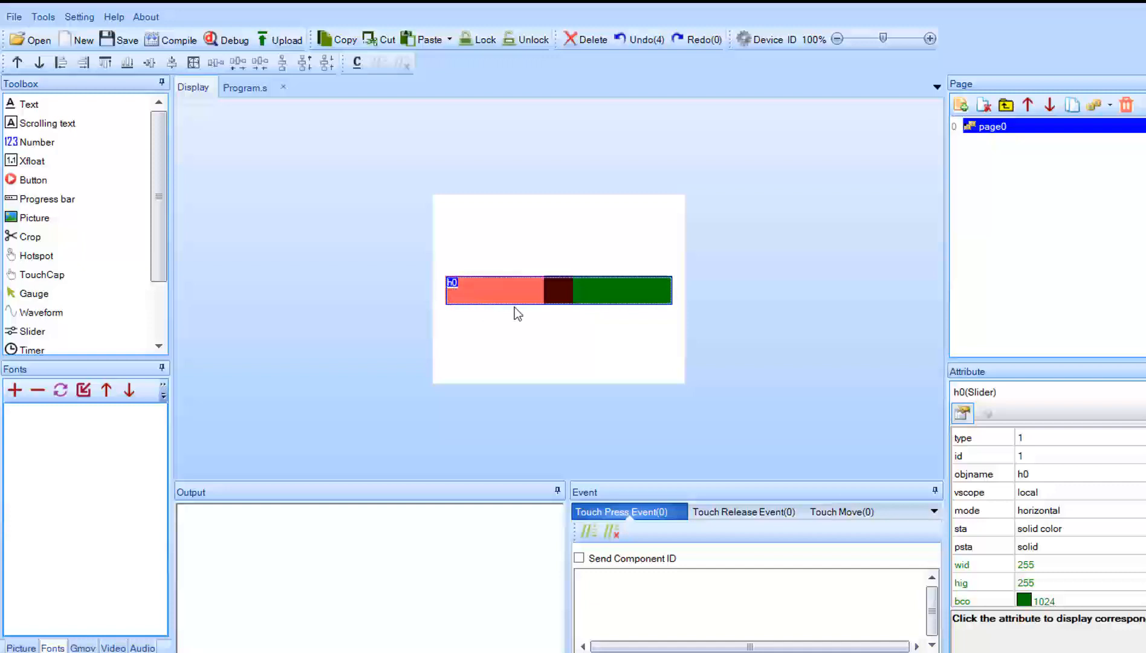
pyautogui.click(572, 350)
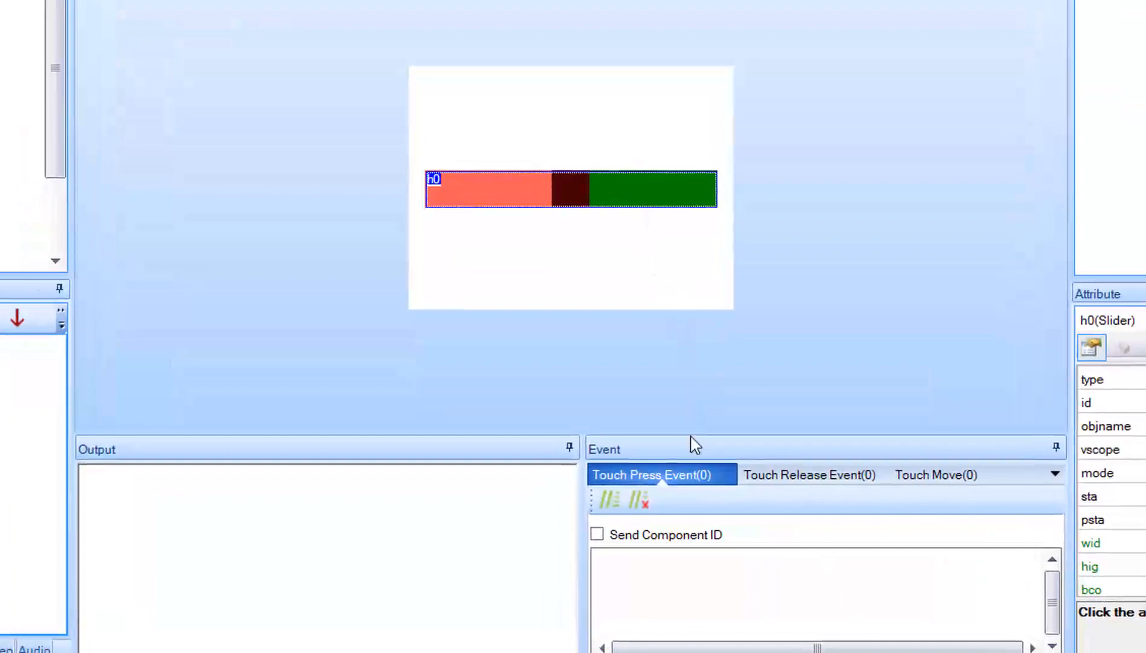
pyautogui.click(598, 535)
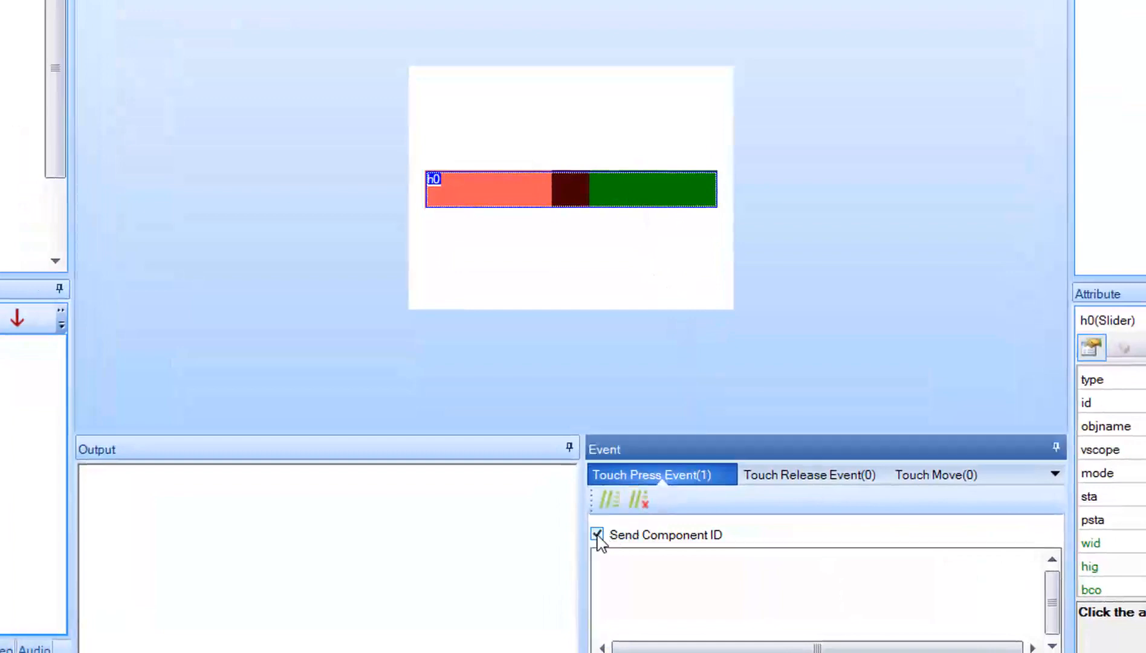
pyautogui.click(808, 474)
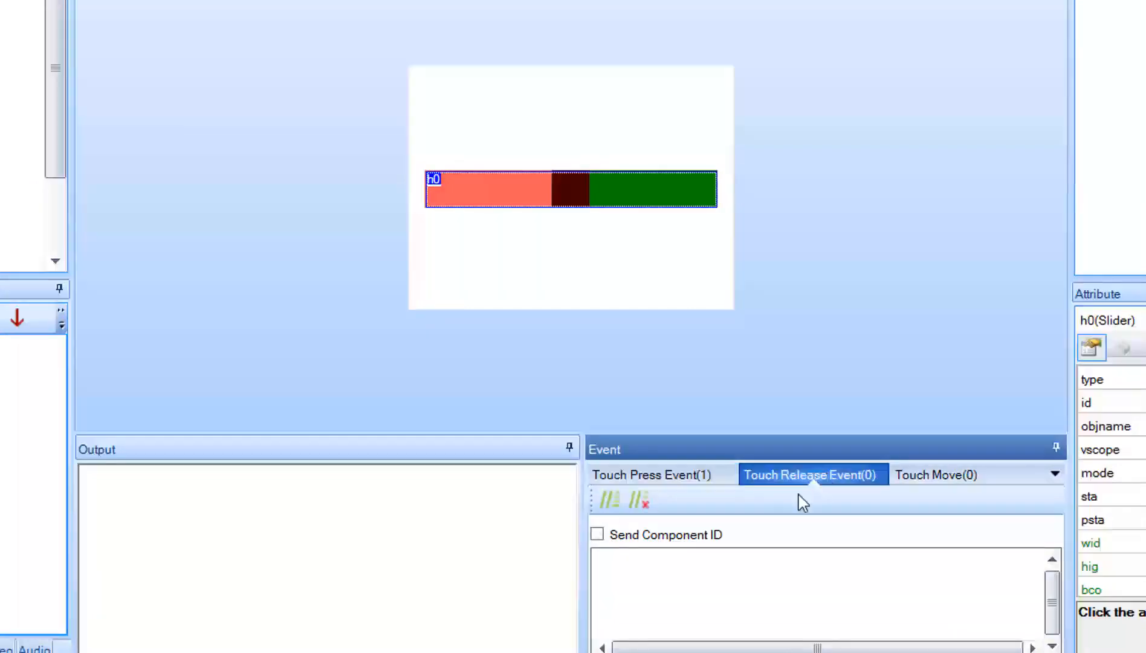
pyautogui.click(598, 534)
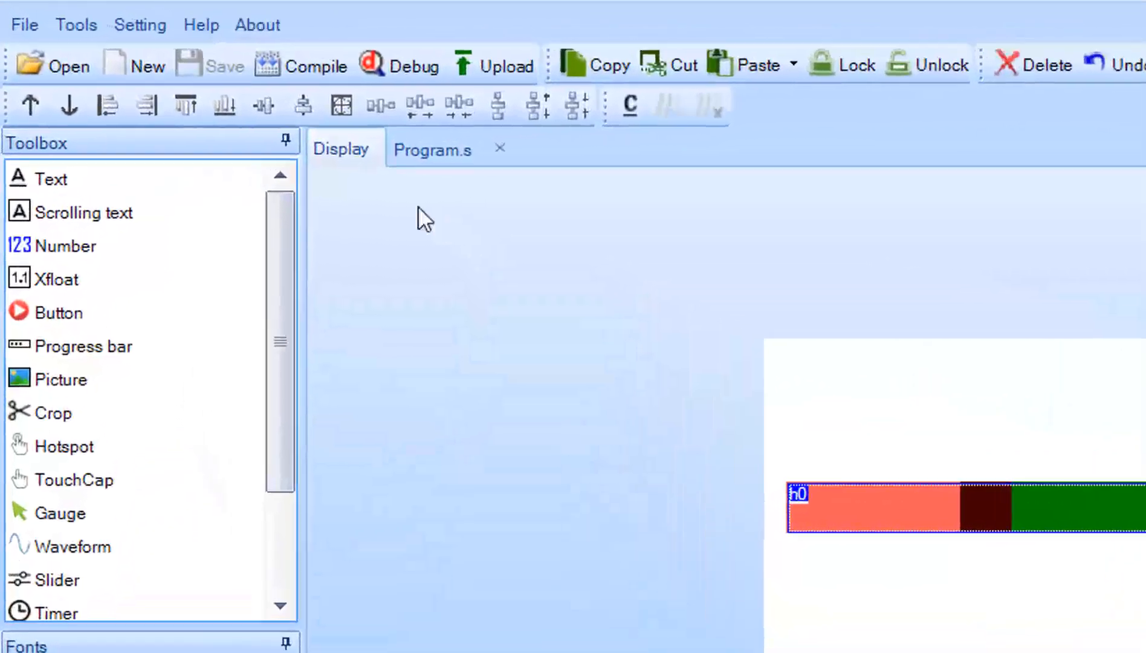
# Step: Choose TFT file output from the File menu
pyautogui.click(24, 25)
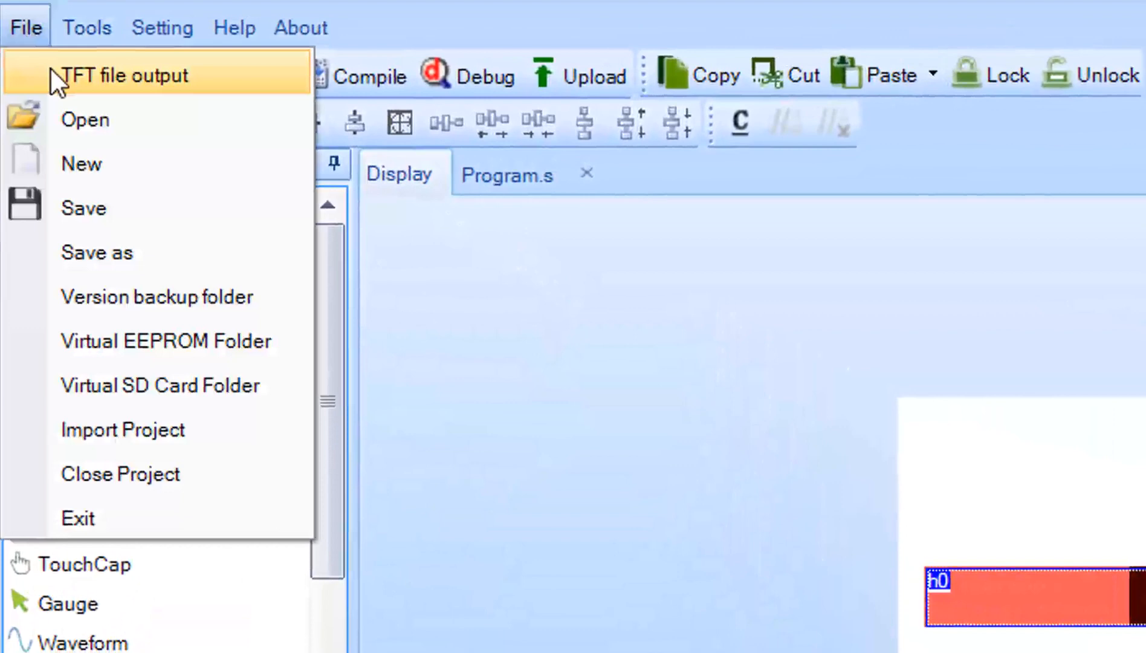
pyautogui.click(126, 74)
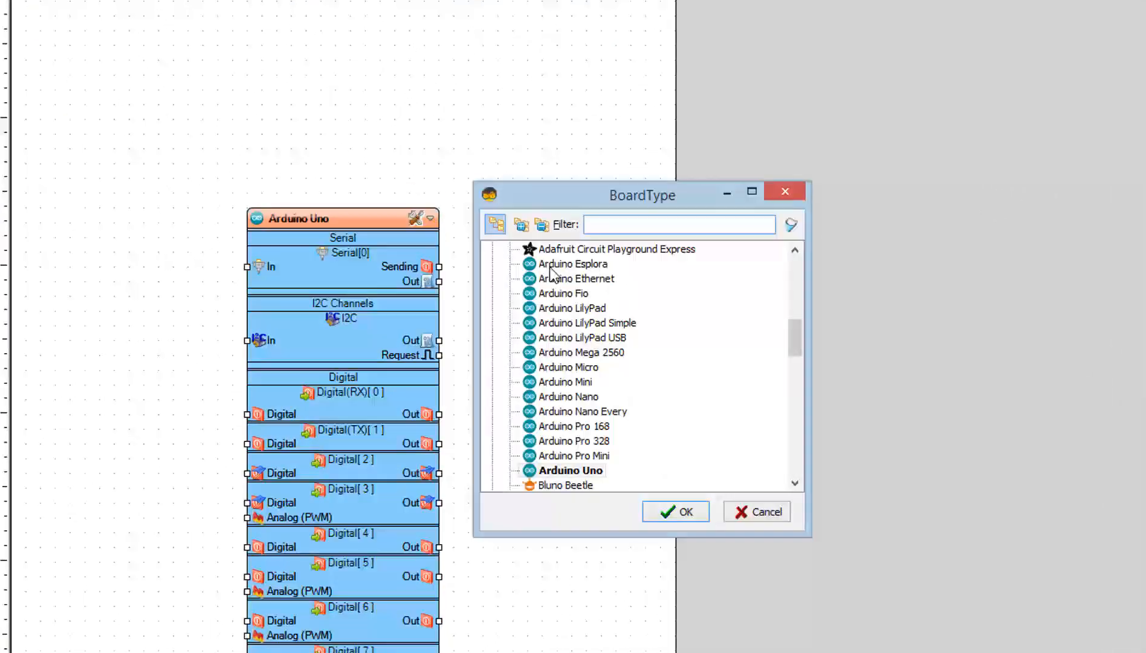
# Step: Set the board type to Arduino Uno and search the palette for the Nextion display
pyautogui.click(569, 471)
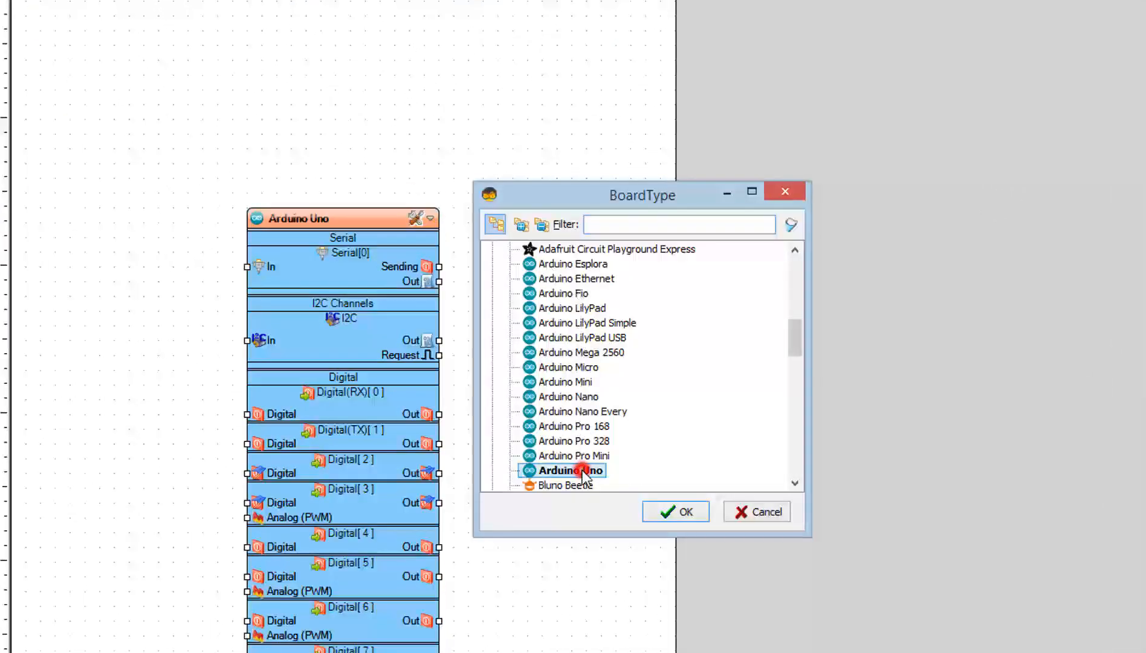
pyautogui.click(674, 511)
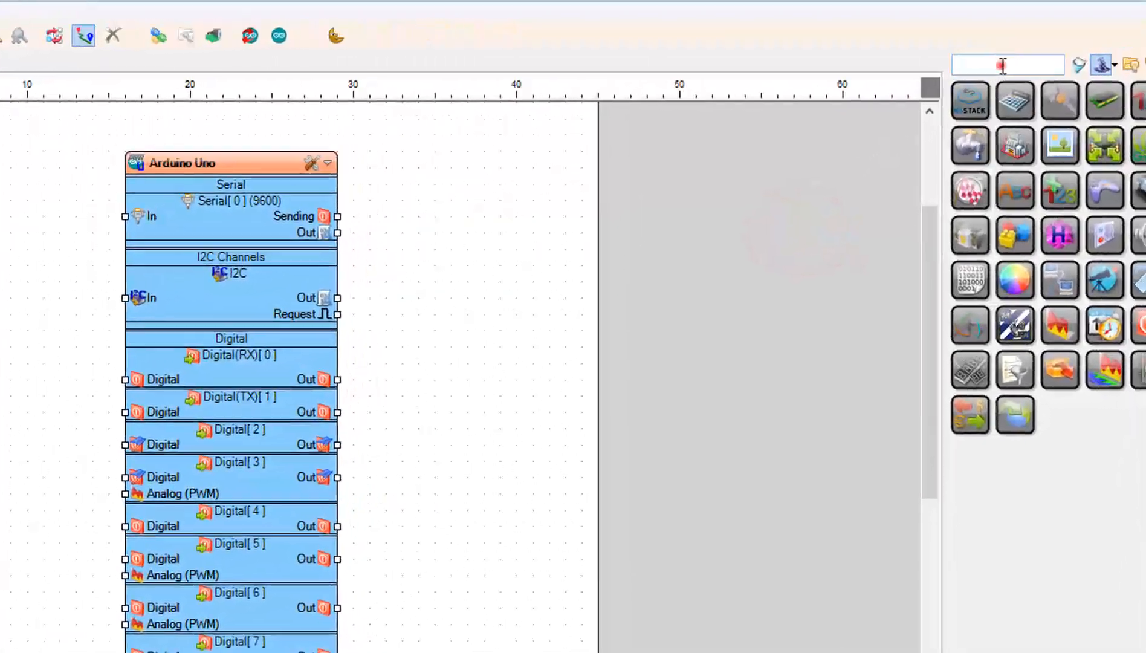
pyautogui.write('N')
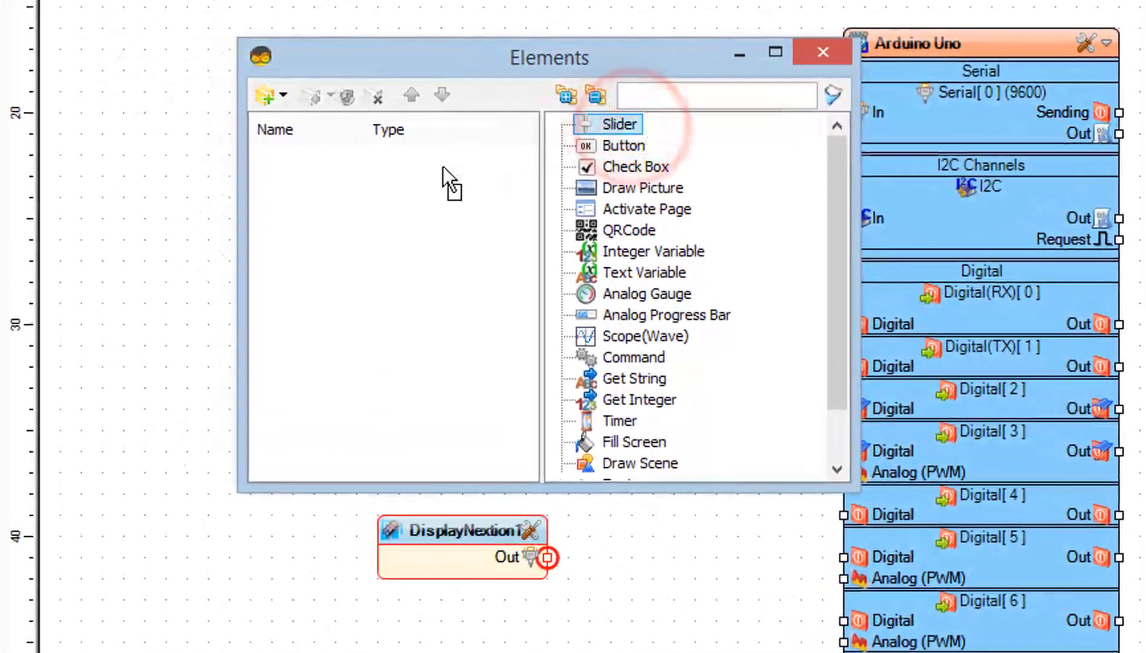
# Step: Add a Slider element to DisplayNextion1's Elements list
pyautogui.doubleClick(621, 123)
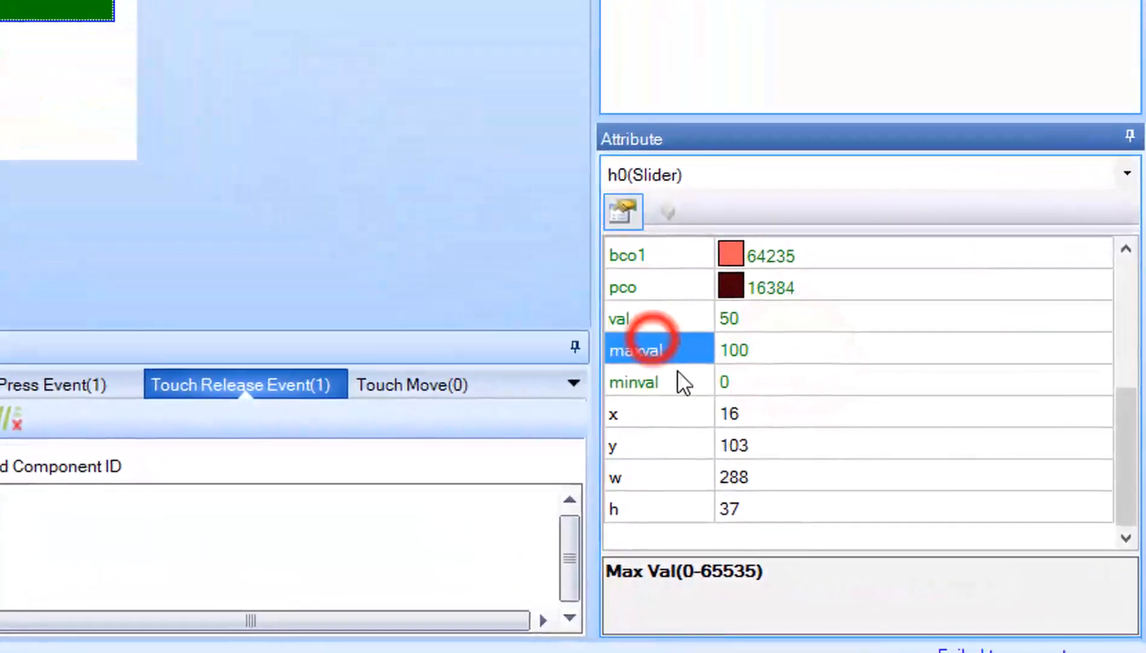
# Step: Check slider h0's 0–100 range and close the Elements editor
pyautogui.click(723, 380)
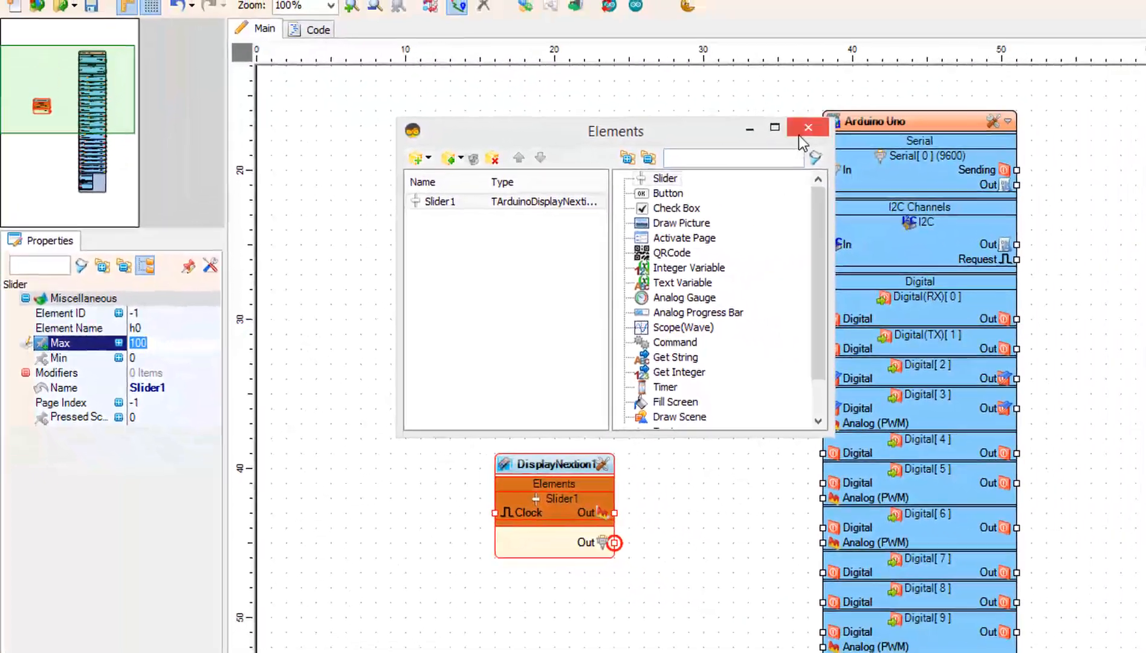
pyautogui.click(808, 127)
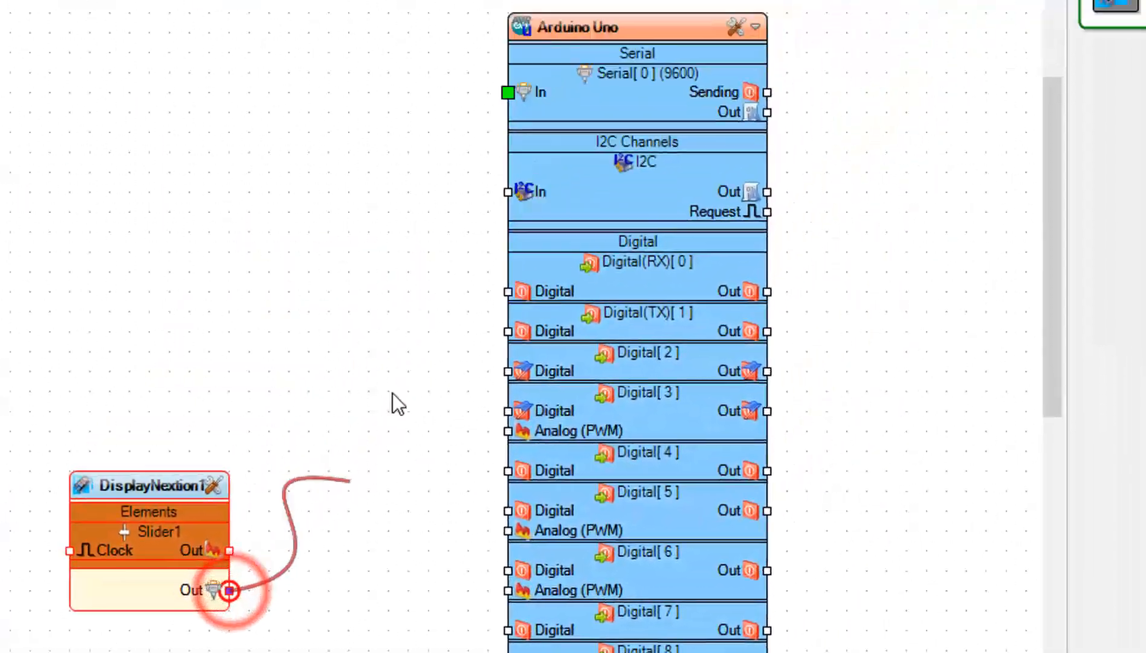
# Step: Wire DisplayNextion1 Out to the Uno's Serial[0] In, and select the Slider1 Out pin
pyautogui.moveTo(231, 591); pyautogui.dragTo(489, 118)
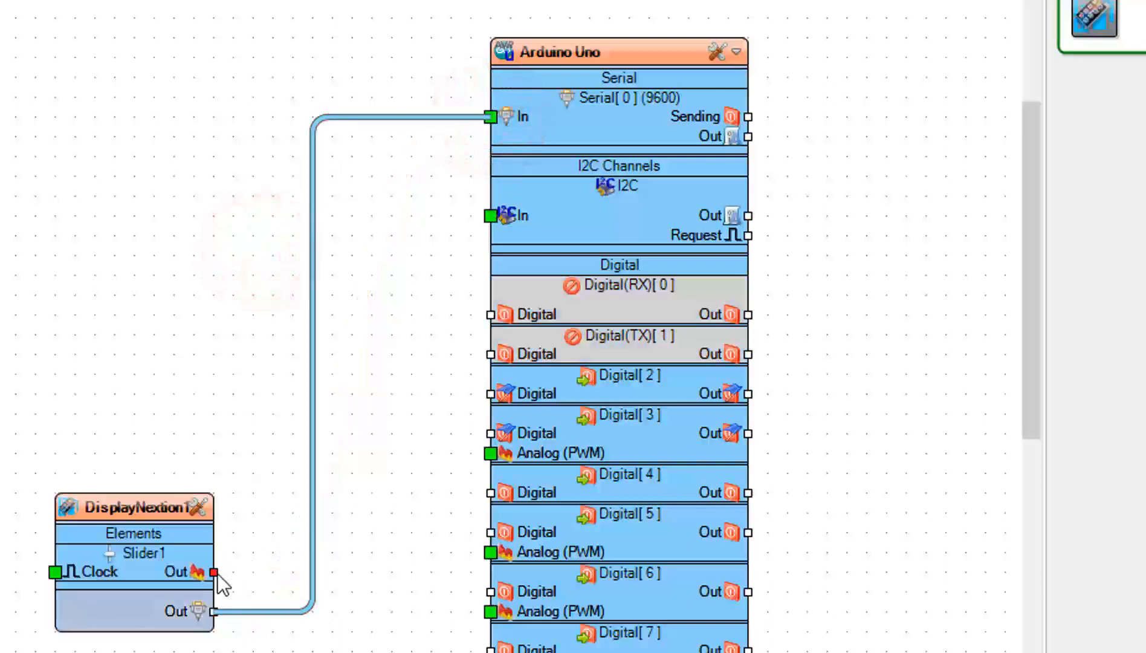
pyautogui.click(213, 574)
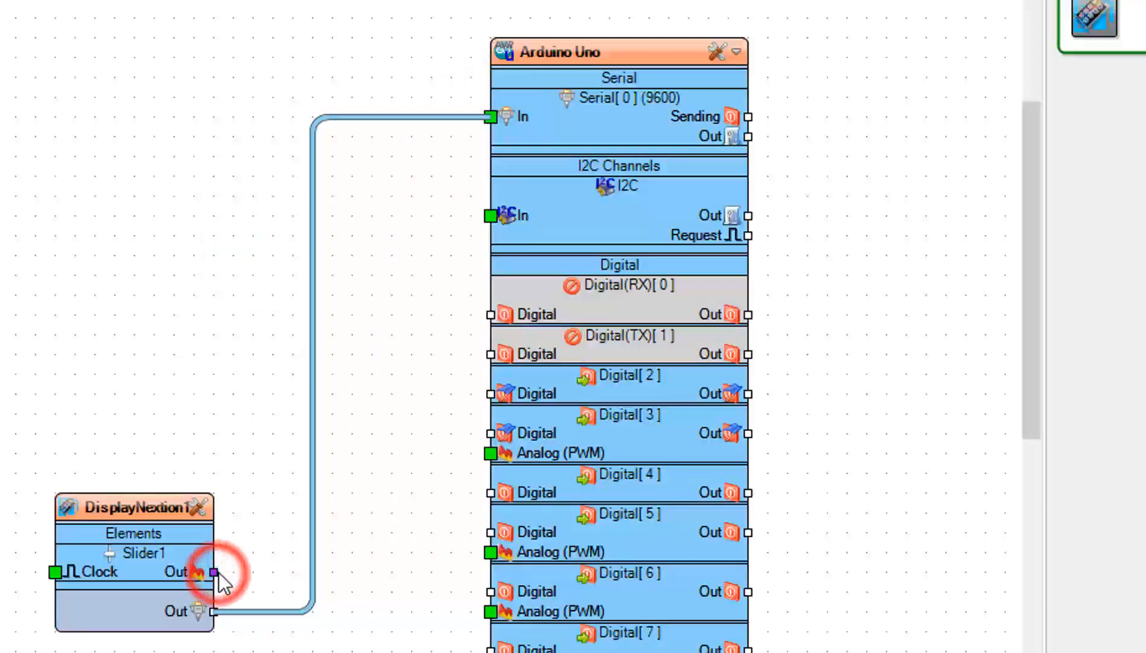